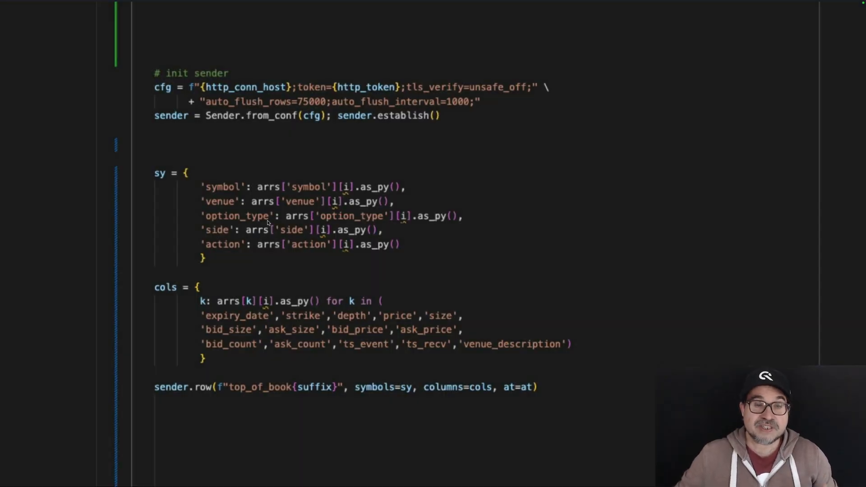
mouse_move(78, 80)
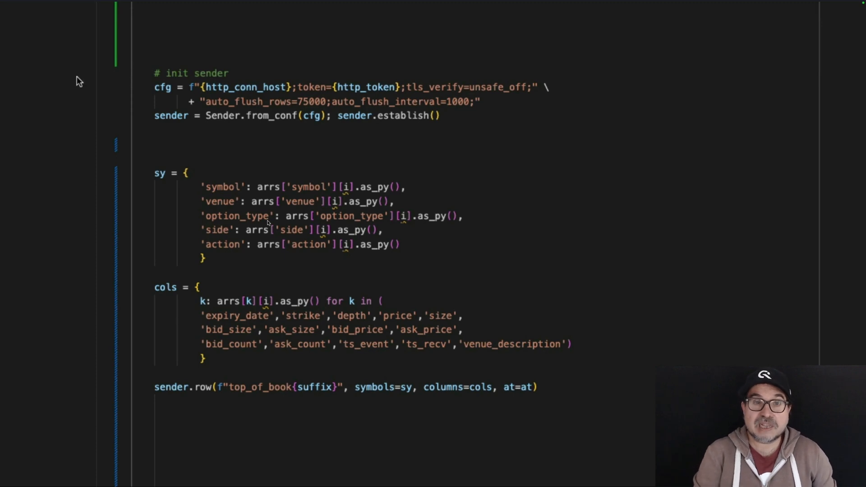
- Highlight the symbols and columns dictionaries, then go back to Grafana's dashboards list
left_click_drag(155, 73, 271, 87)
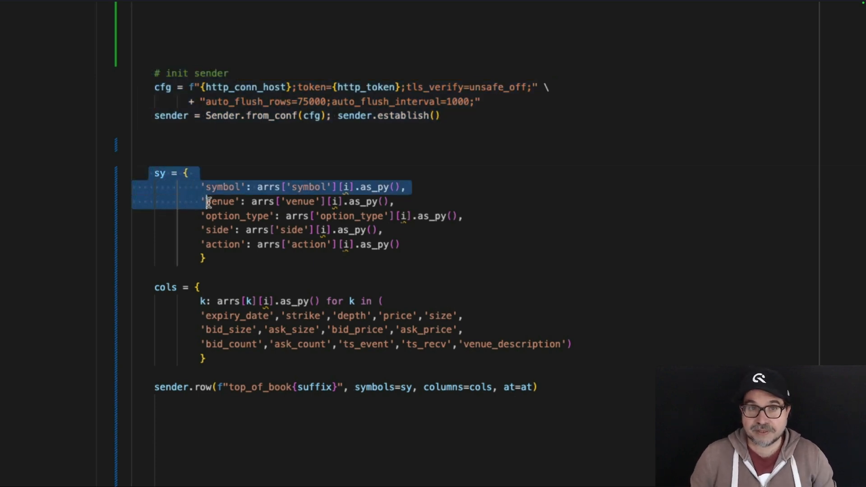
left_click_drag(207, 202, 207, 357)
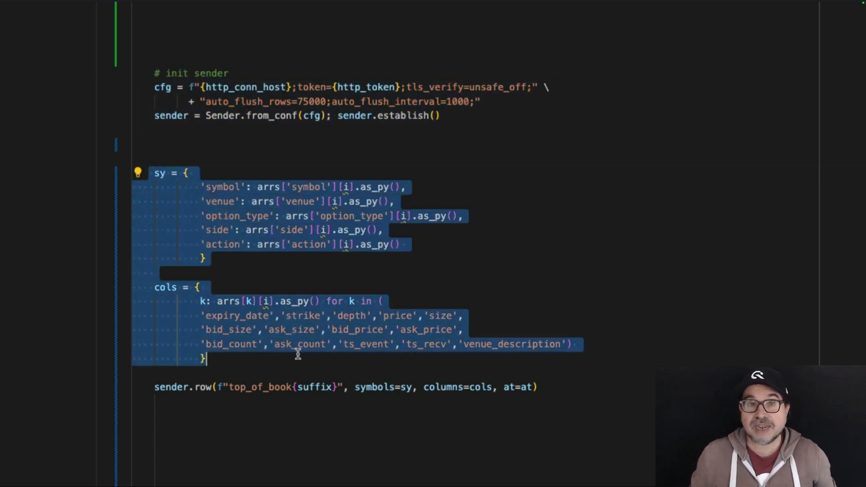
mouse_move(366, 388)
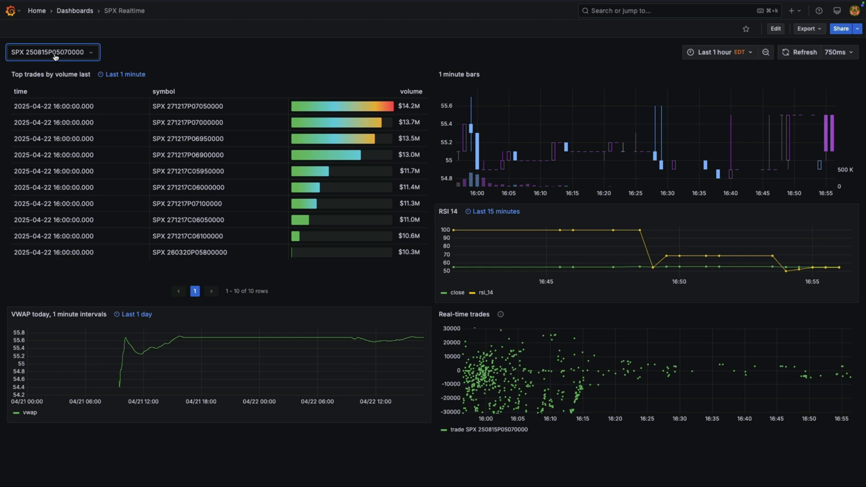
left_click(71, 11)
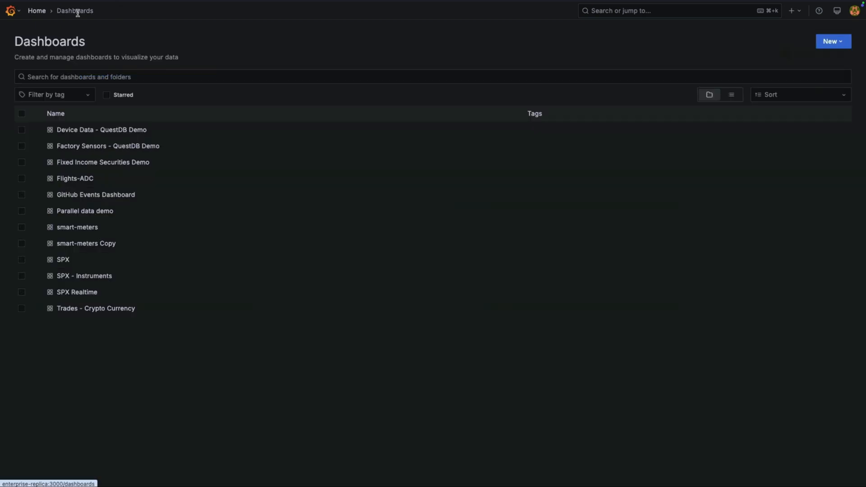
- Open SPX - Instruments, chart SPX 250815P05070000, and begin editing the time range start
left_click(83, 276)
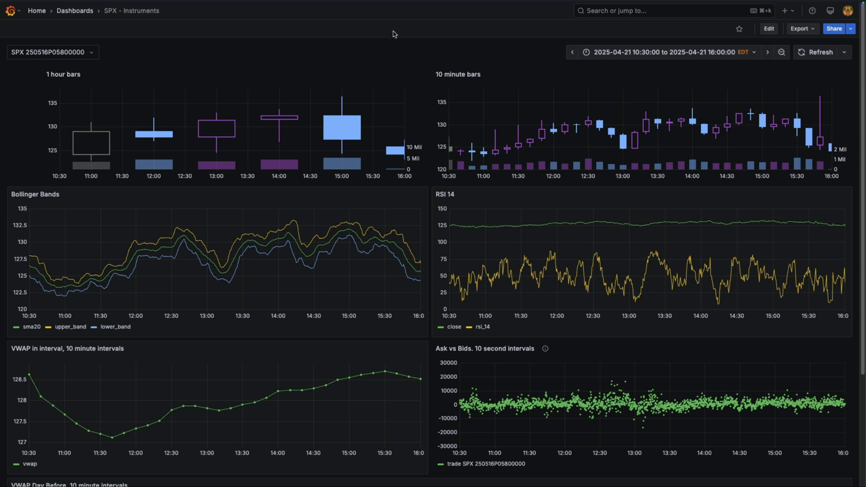
mouse_move(398, 32)
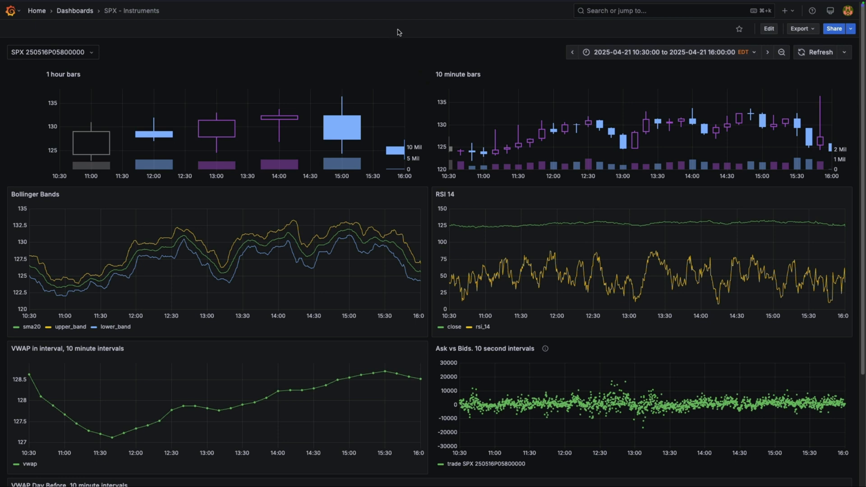
mouse_move(514, 38)
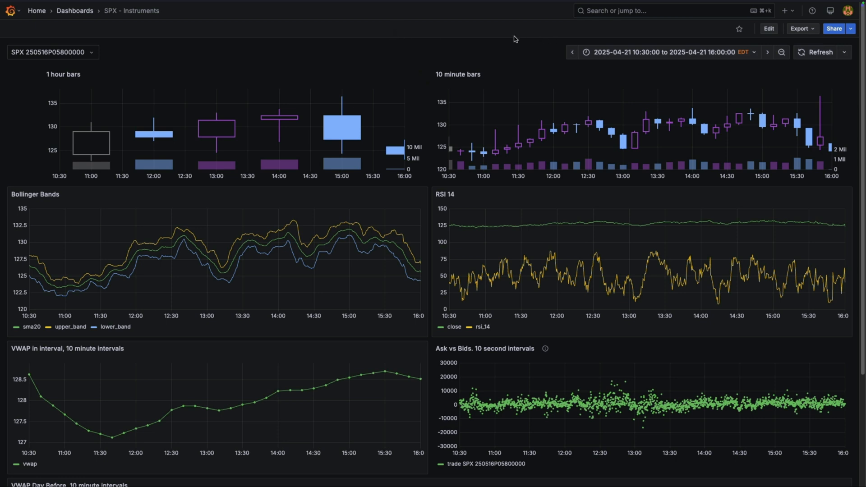
left_click(54, 52)
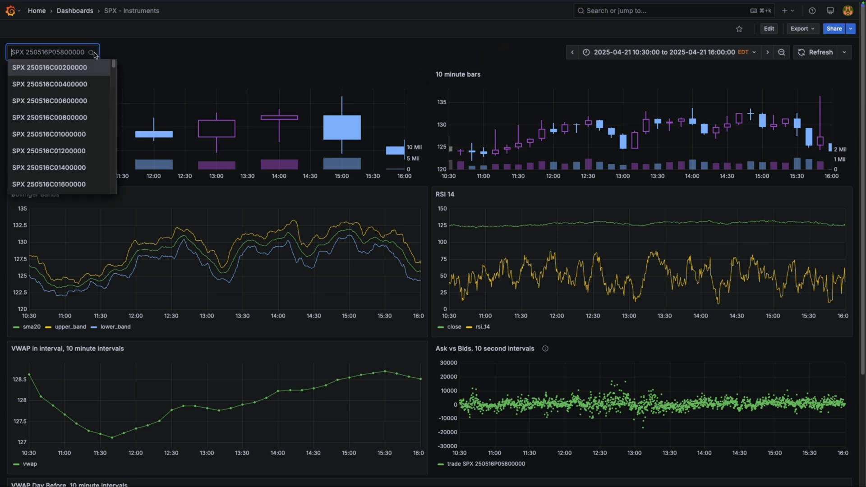
type("0815P0507")
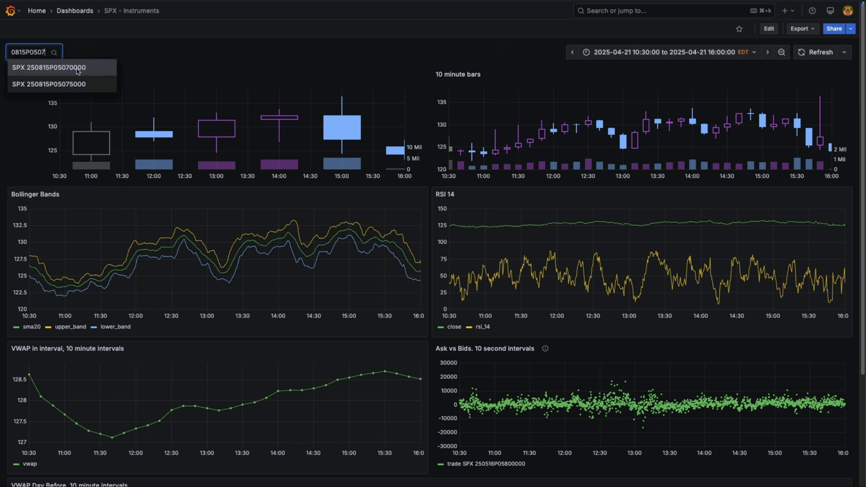
left_click(54, 68)
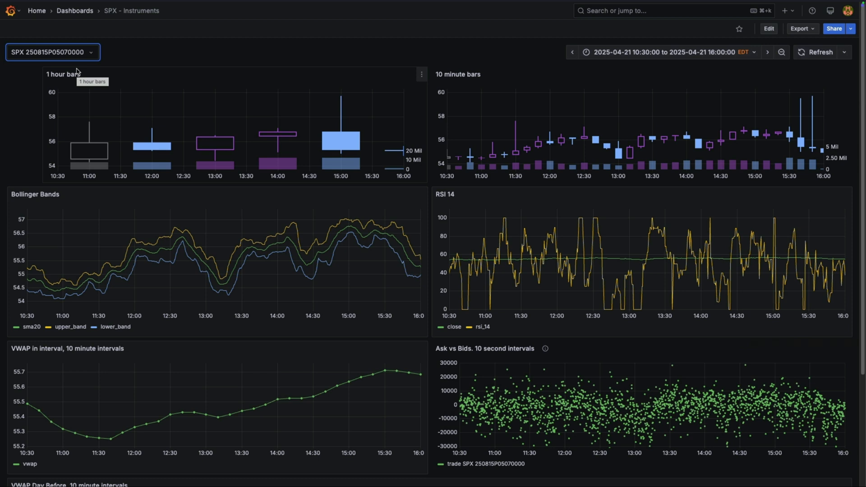
mouse_move(686, 58)
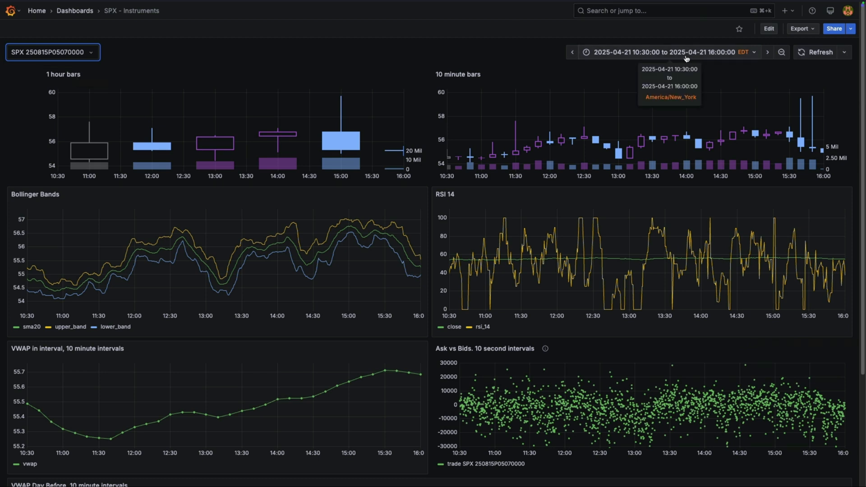
left_click(664, 52)
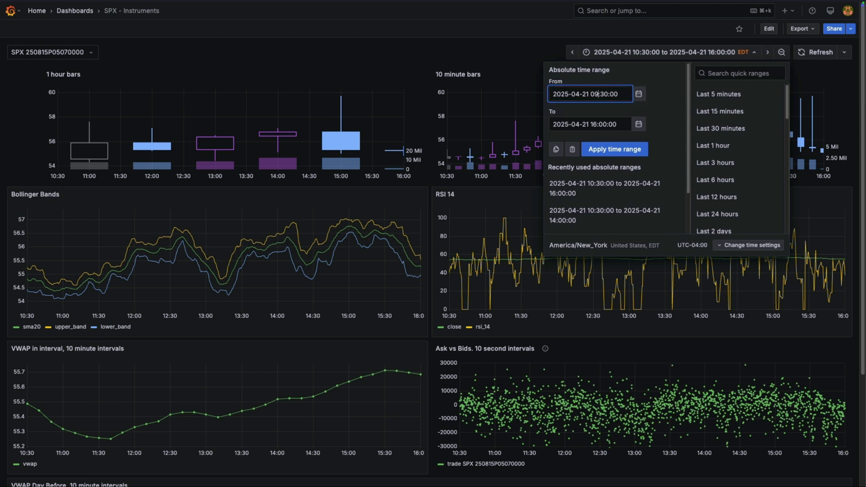
left_click(614, 149)
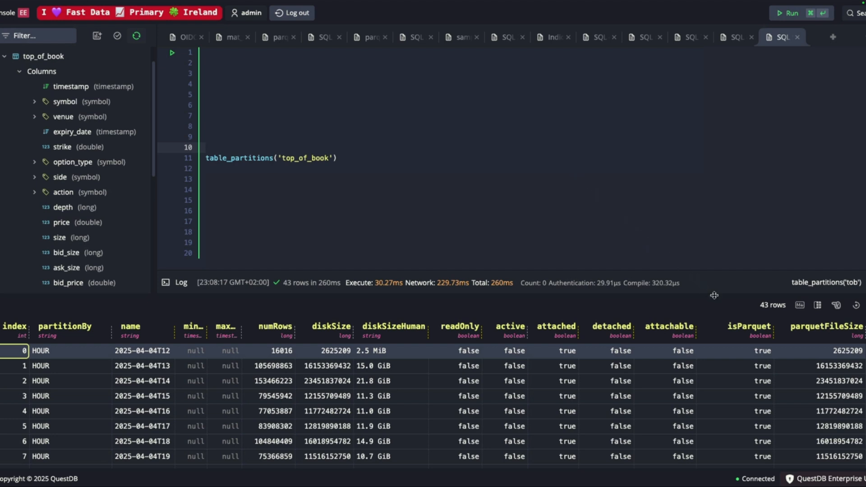
mouse_move(818, 351)
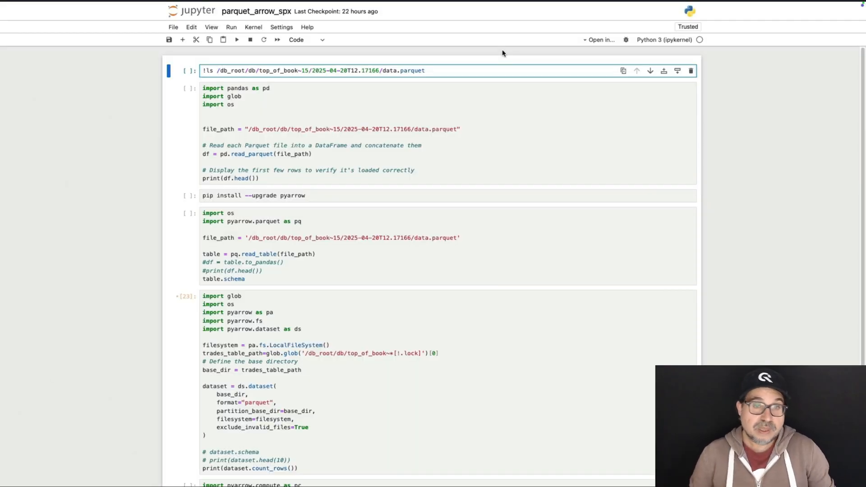
- Run the !ls and pandas read_parquet cells, scrolling to the printed top_of_book rows
left_click(425, 71)
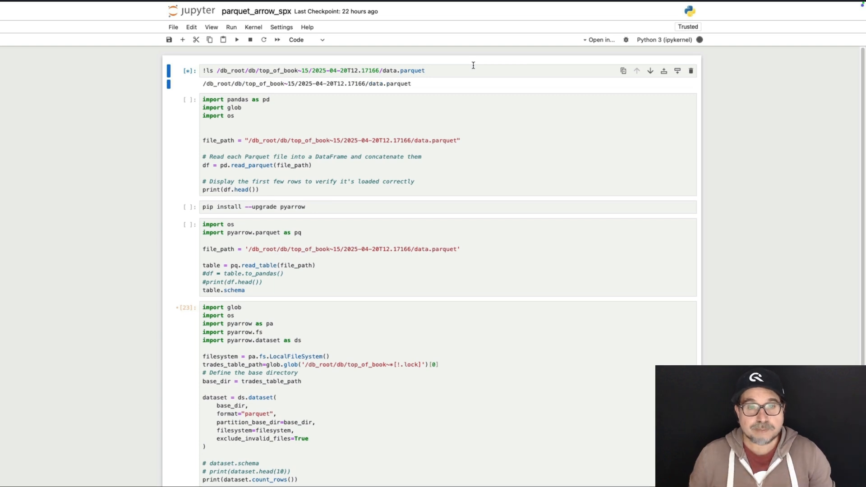
left_click(350, 122)
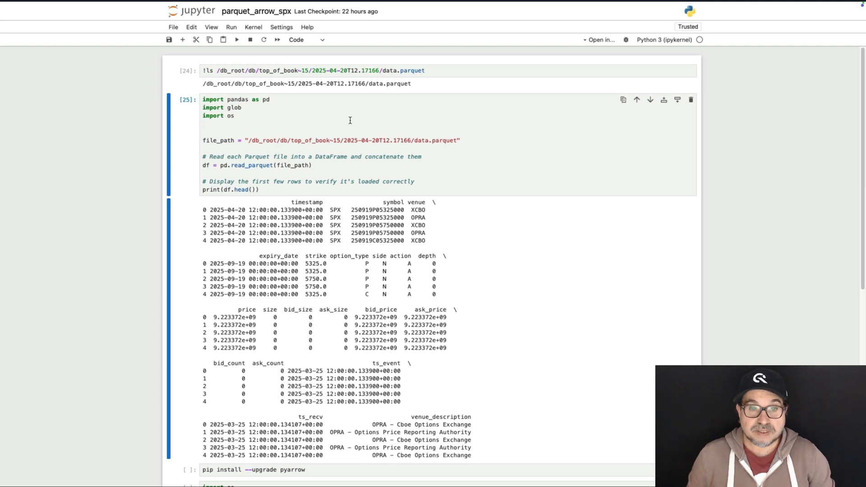
scroll("down", 3)
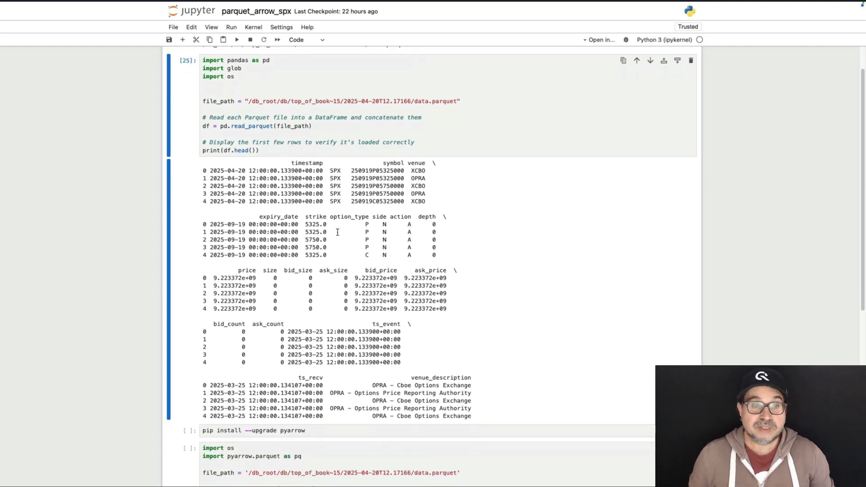
scroll("down", 3)
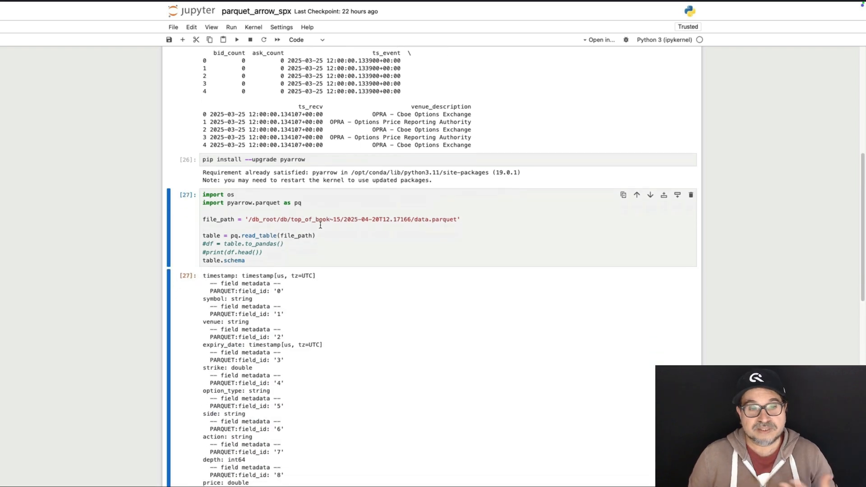
- Scroll through the pyarrow table.schema output, highlighting the ts_event field
scroll("down", 3)
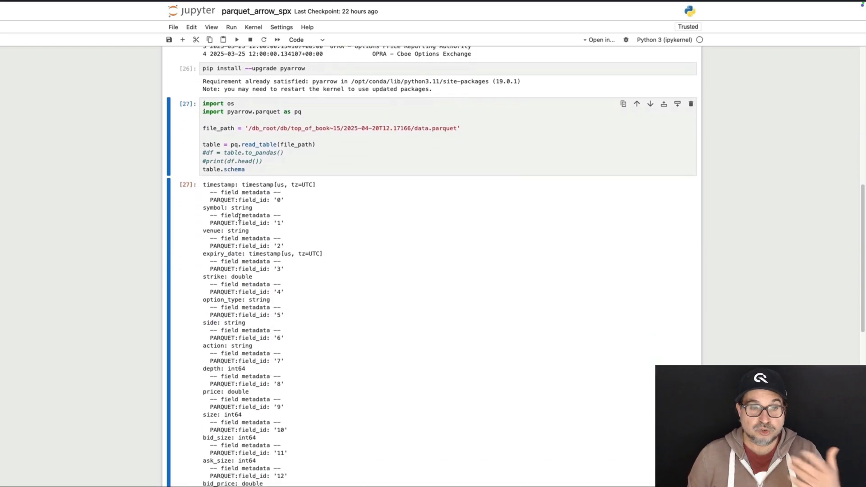
scroll("down", 3)
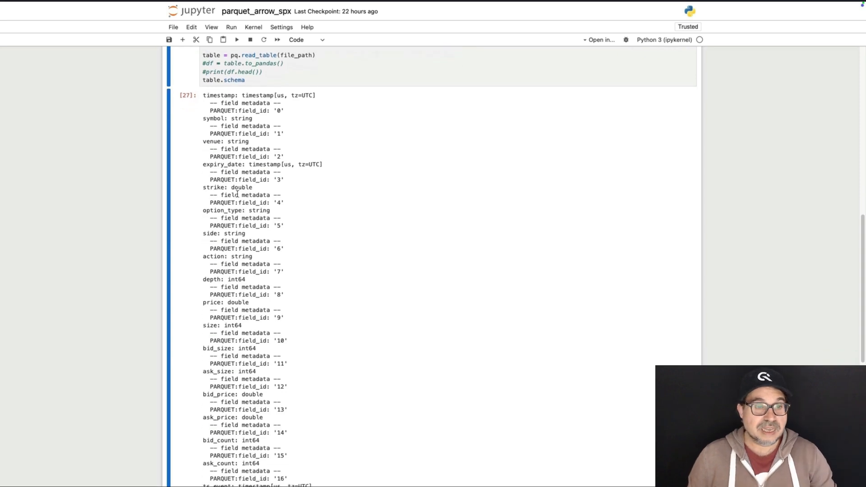
scroll("down", 3)
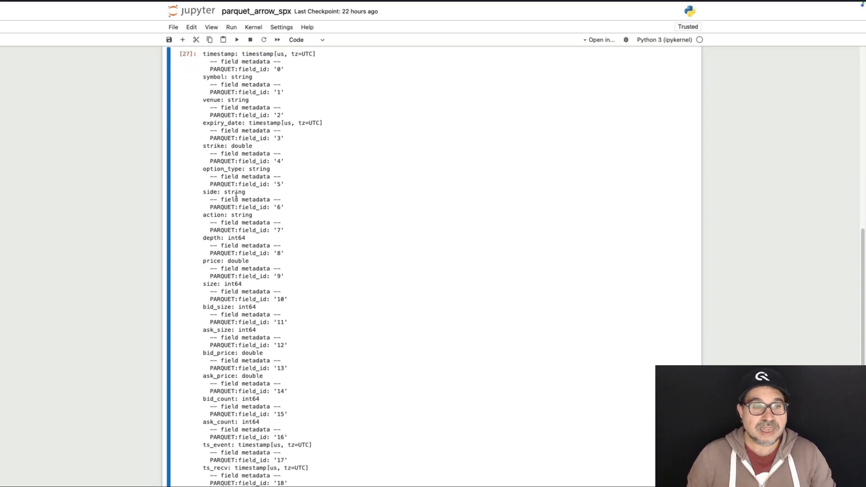
scroll("down", 3)
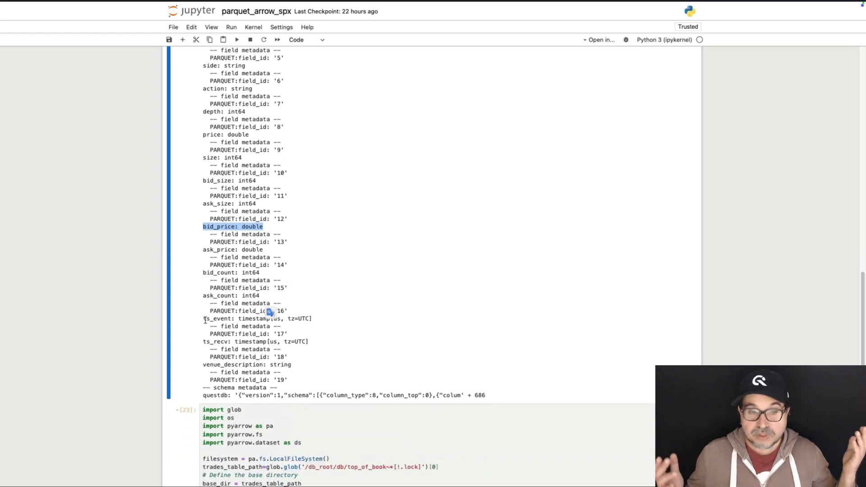
double_click(228, 318)
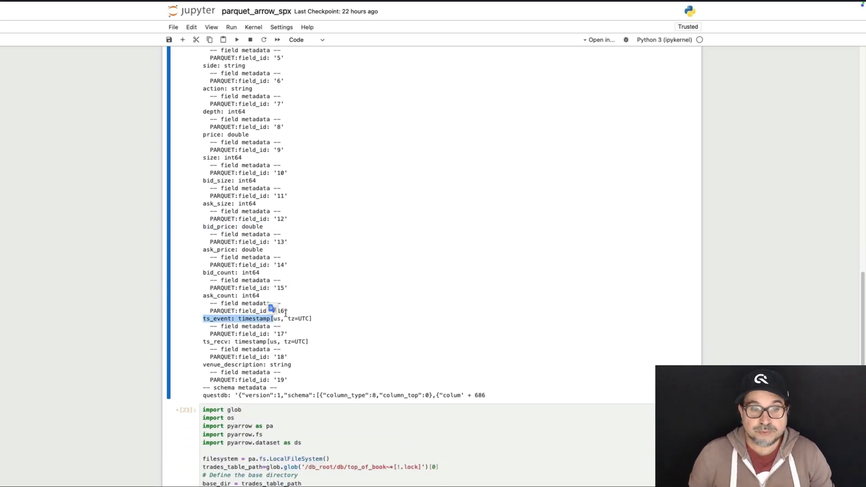
scroll("down", 3)
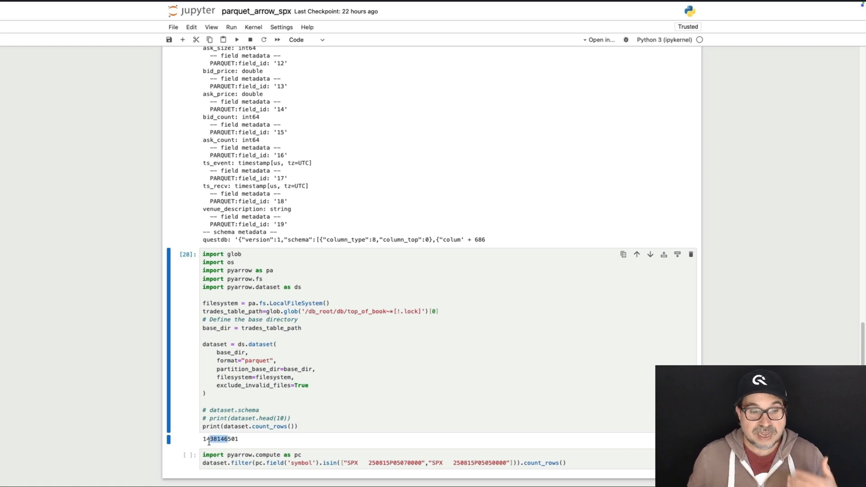
- Run the two-symbol filter cell and highlight its 705,652 row count
left_click(344, 454)
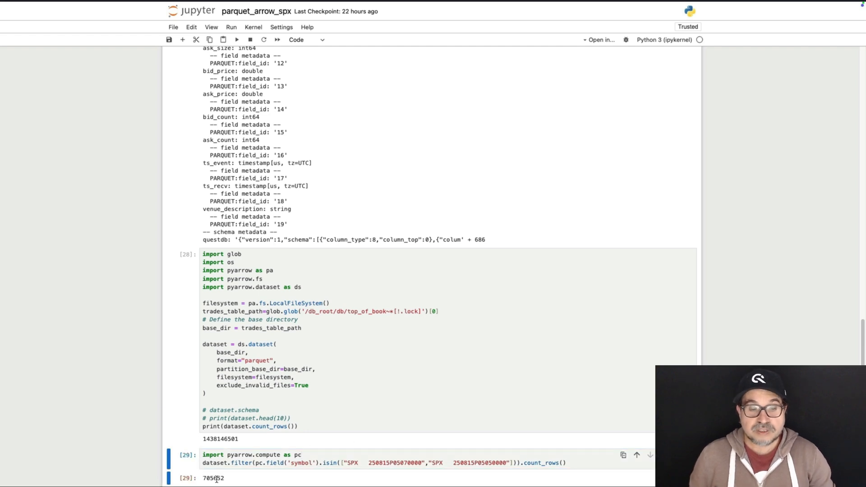
double_click(214, 478)
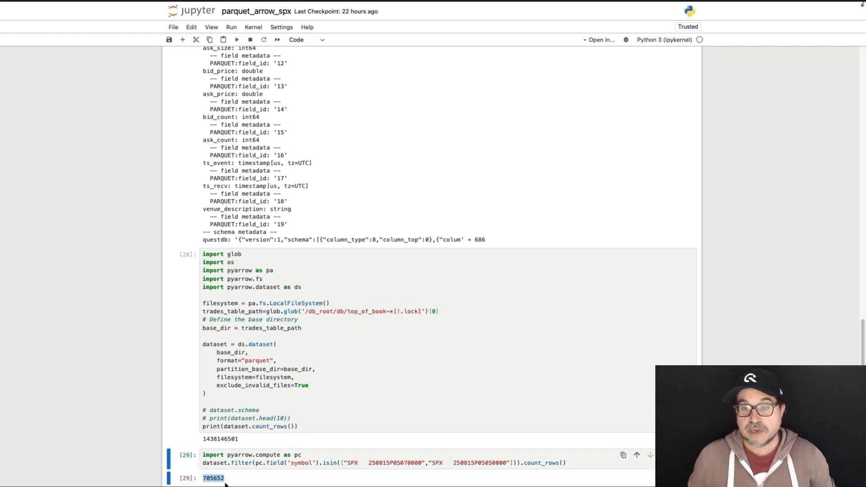